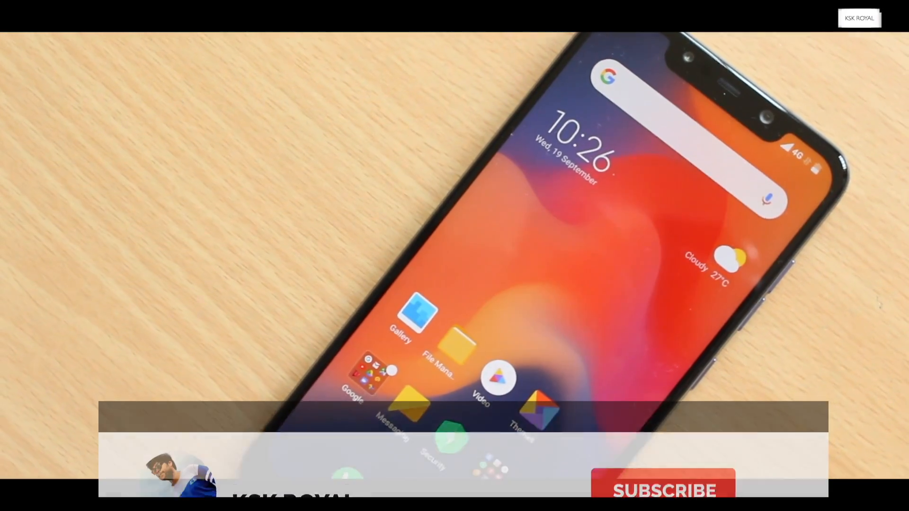
- Accept the Google services terms so MIUI setup continues
click(663, 450)
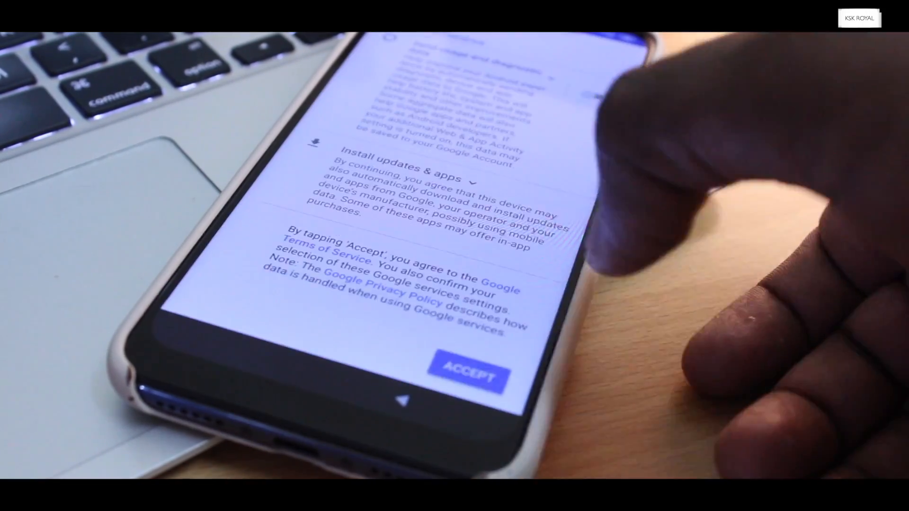
click(470, 375)
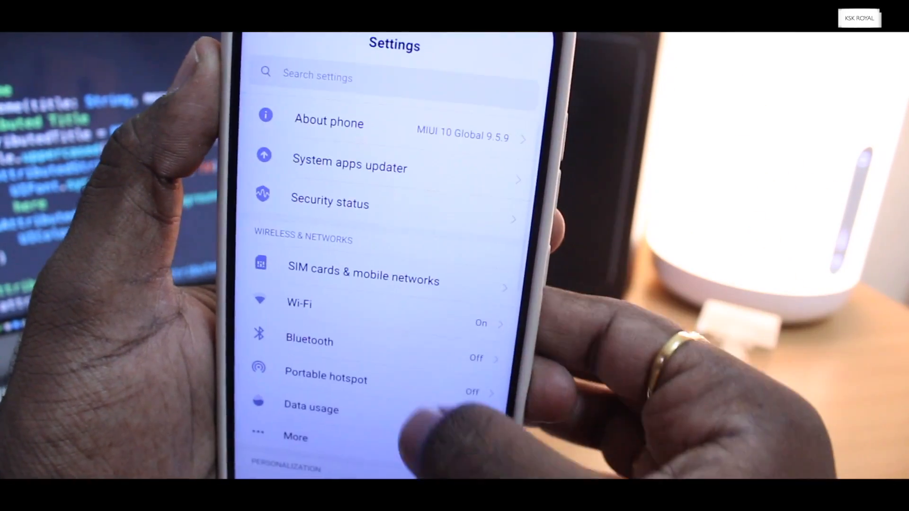
- View About phone showing MIUI 10 Global 9.5.9
click(329, 121)
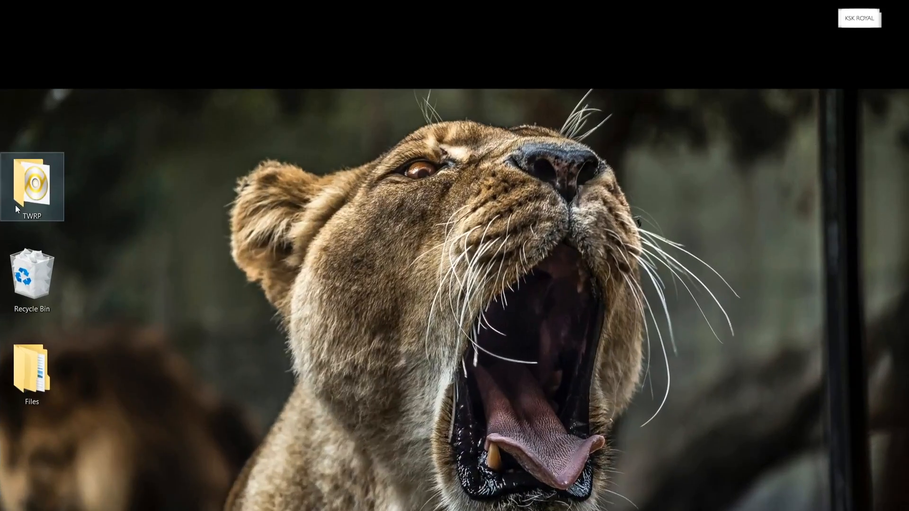
- Enter the desktop TWRP folder holding platform-tools, the beryllium image and the encryption-disabler zip
double_click(32, 183)
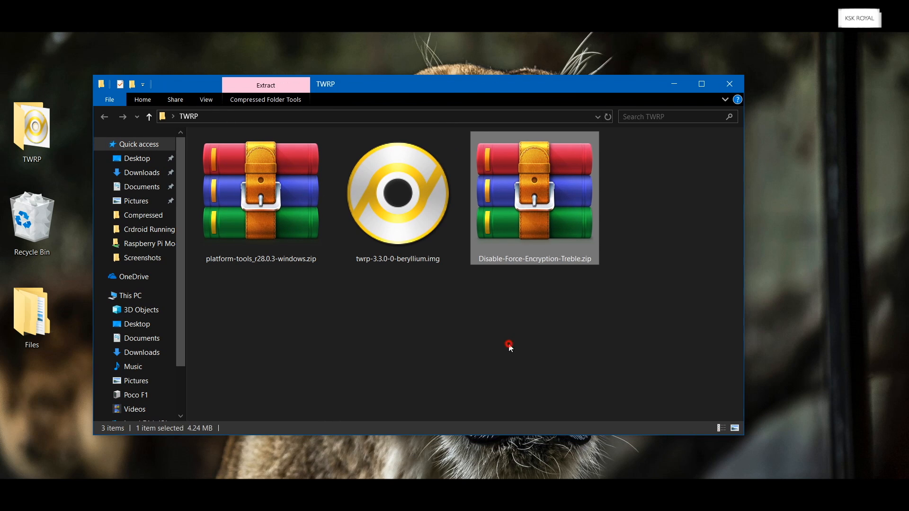
key(ctrl+a)
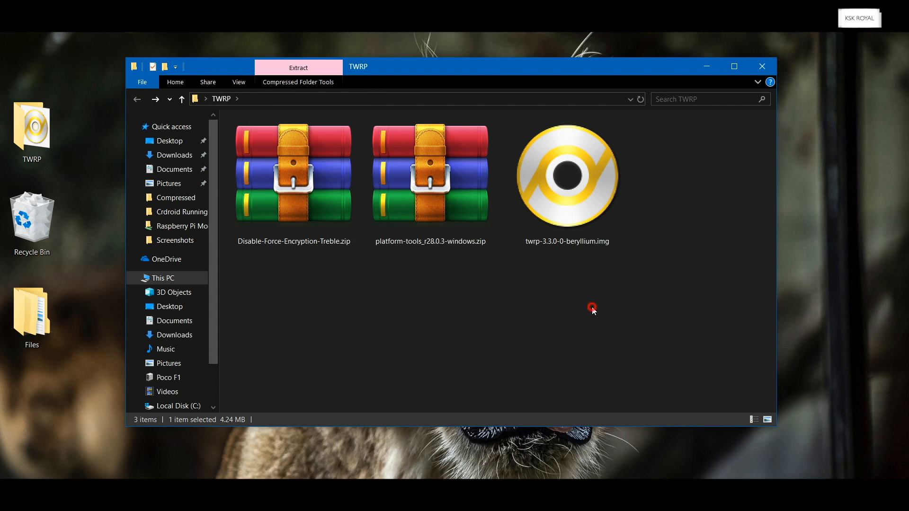
- Extract platform-tools_r28.0.3-windows, place the beryllium TWRP image beside adb and fastboot, and select the folder path
right_click(430, 174)
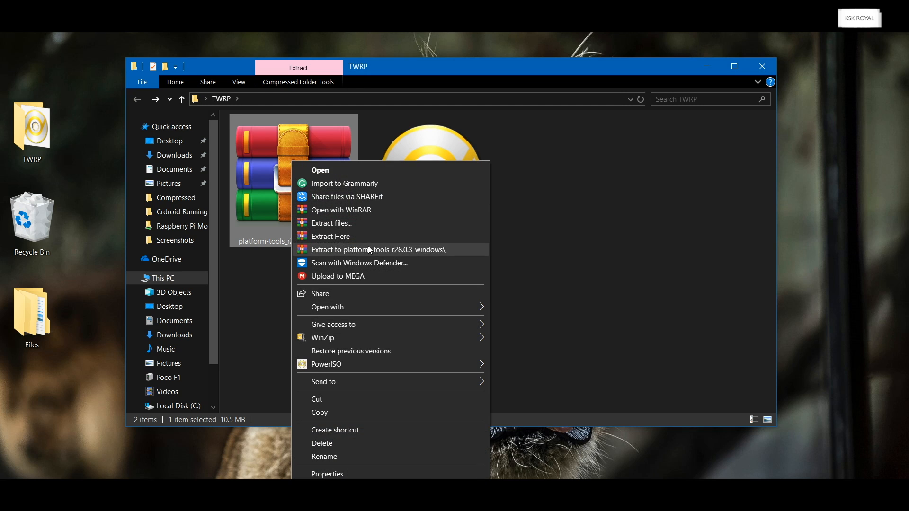
click(379, 250)
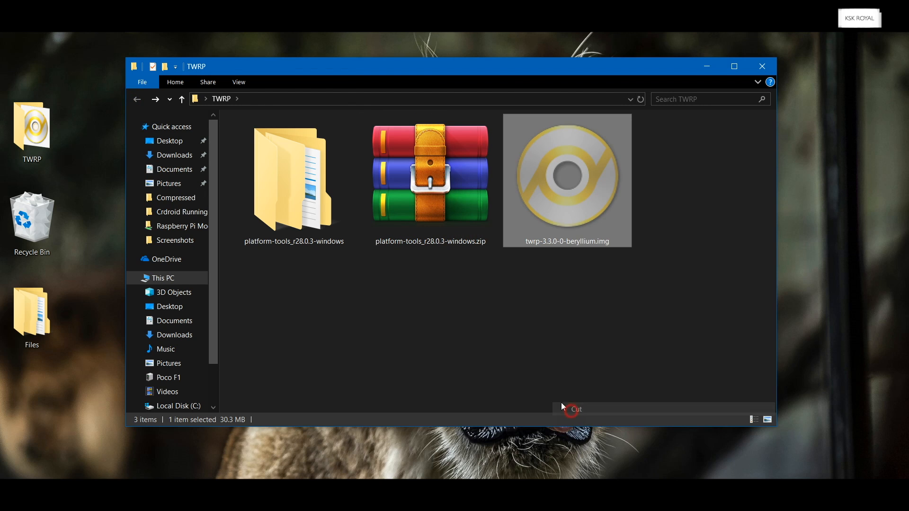
double_click(293, 178)
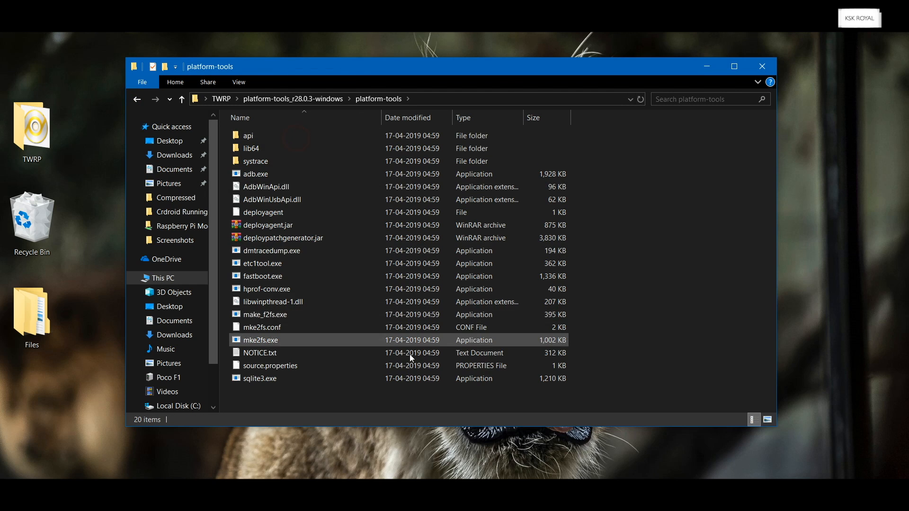
key(ctrl+a)
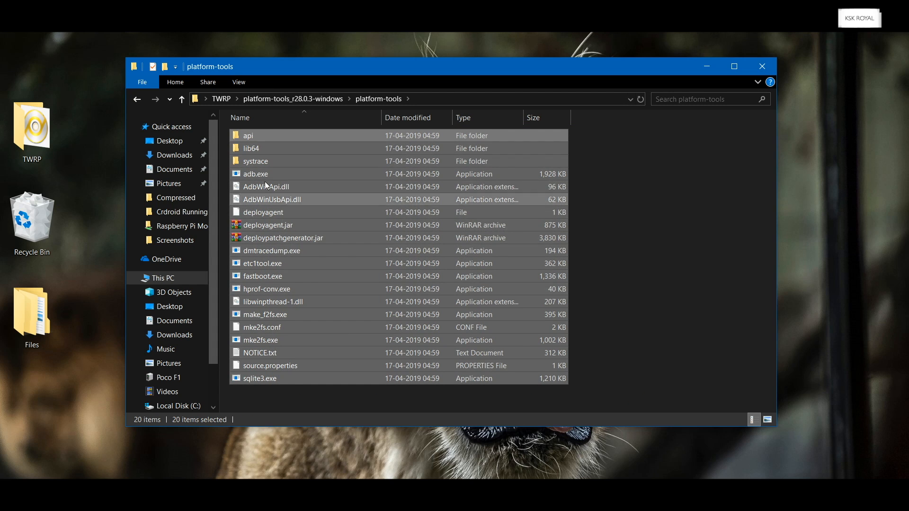
click(258, 277)
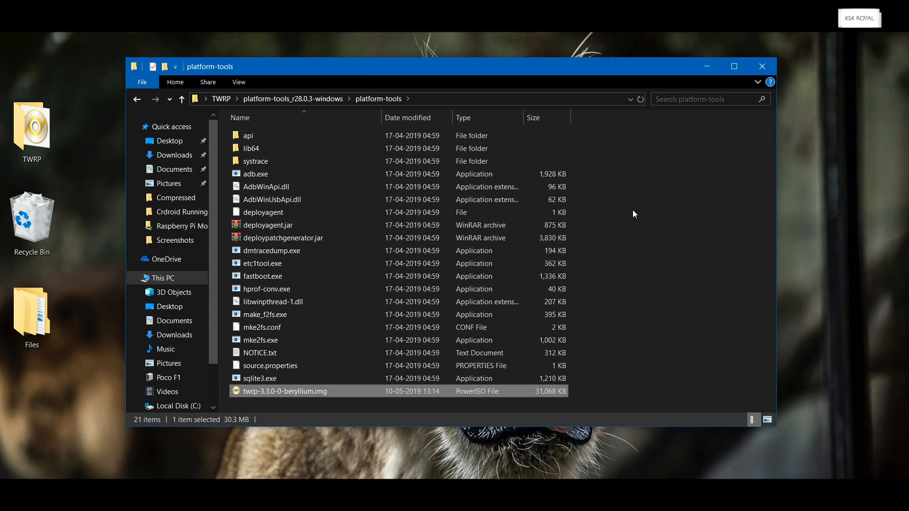
mouse_move(422, 144)
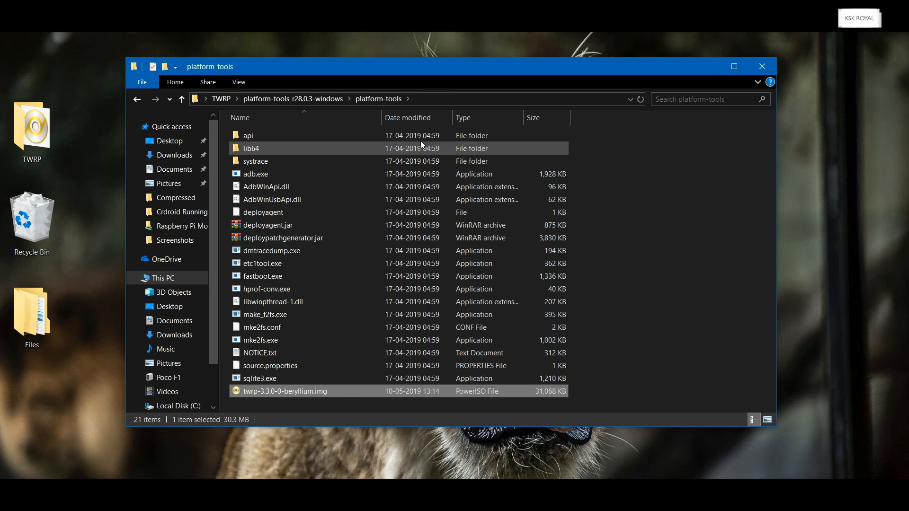
click(349, 99)
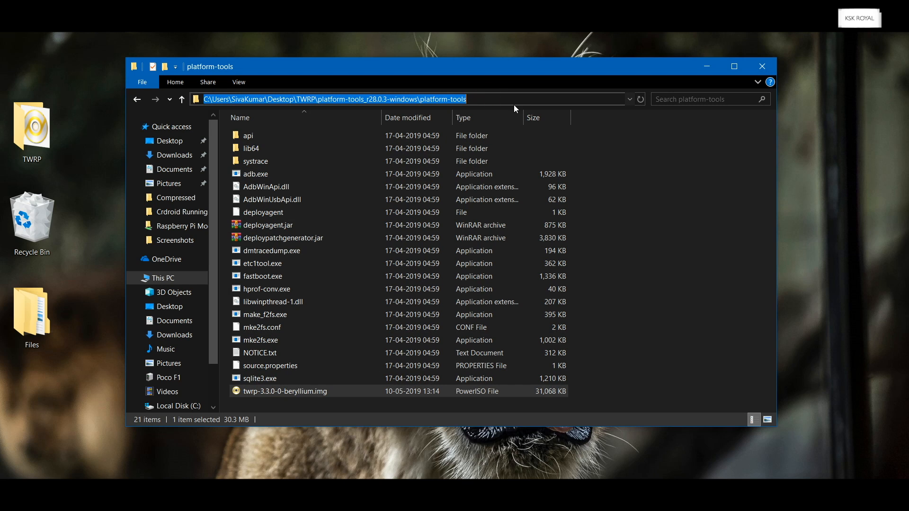
- Launch Command Prompt via the address bar in platform-tools and list the directory with dir
text(cmd)
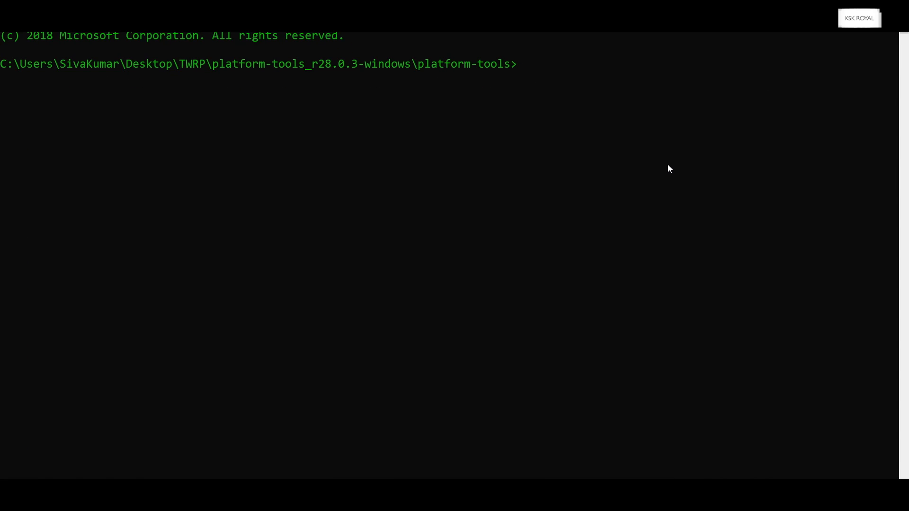
text(dir *img)
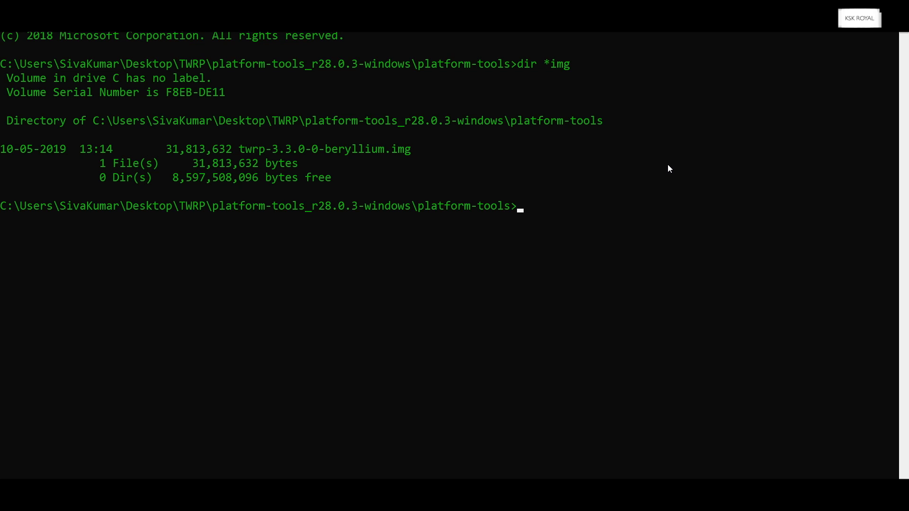
- Clear the window and begin the adb reboot bootloader command
drag(238, 148, 319, 149)
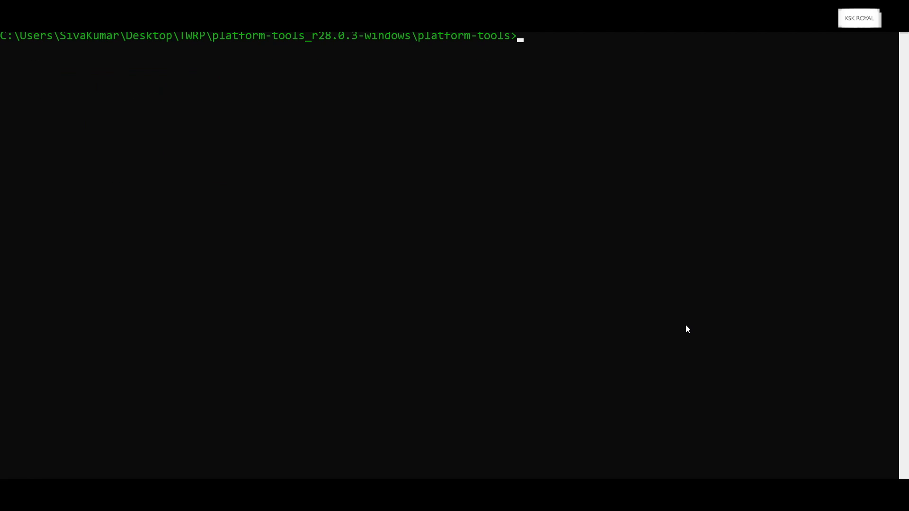
mouse_move(685, 114)
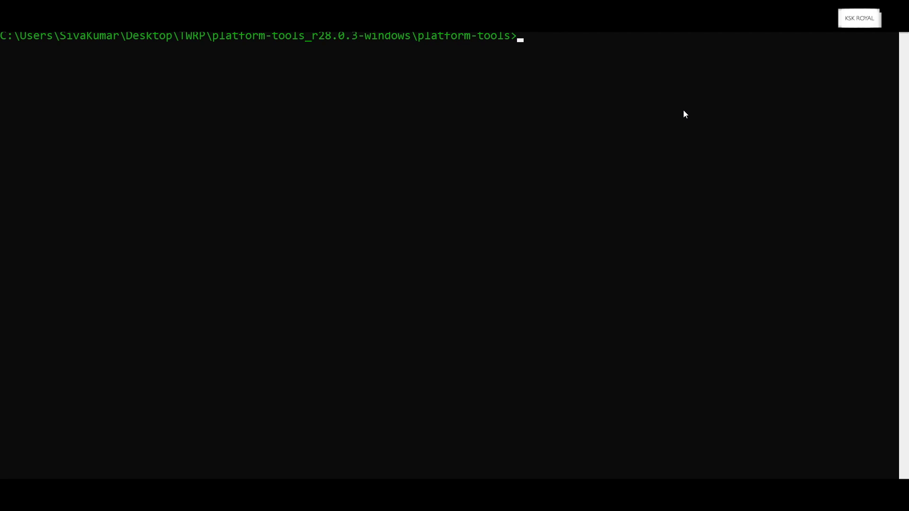
text(adb de)
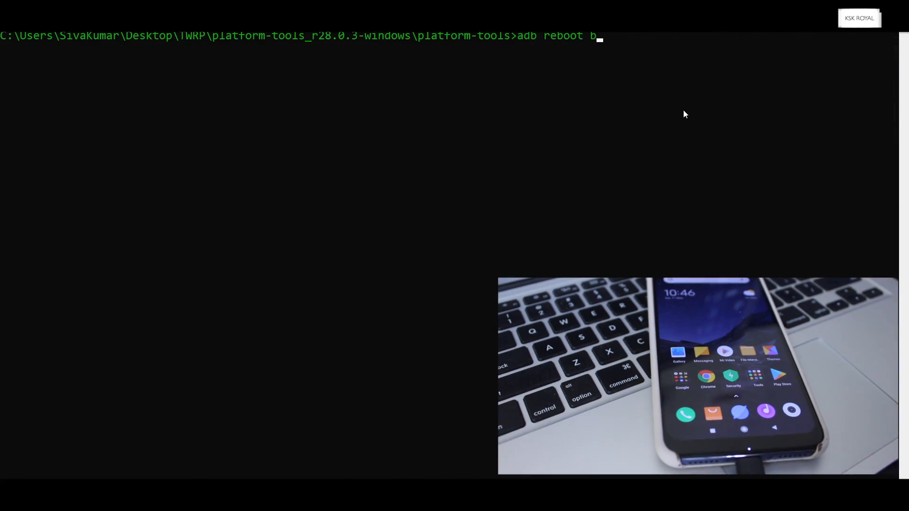
- Run adb reboot bootloader, fastboot devices, and dir *img to list the TWRP image
text(ootloader)
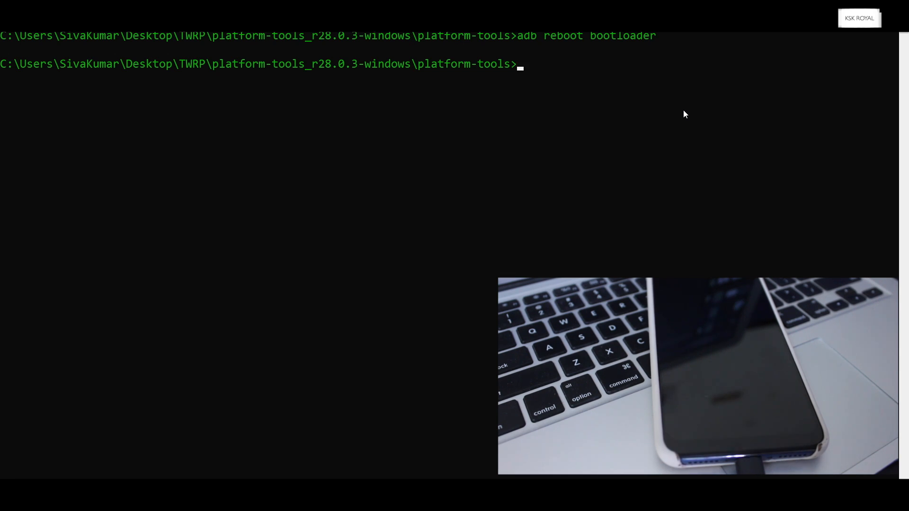
text(fastboot devices)
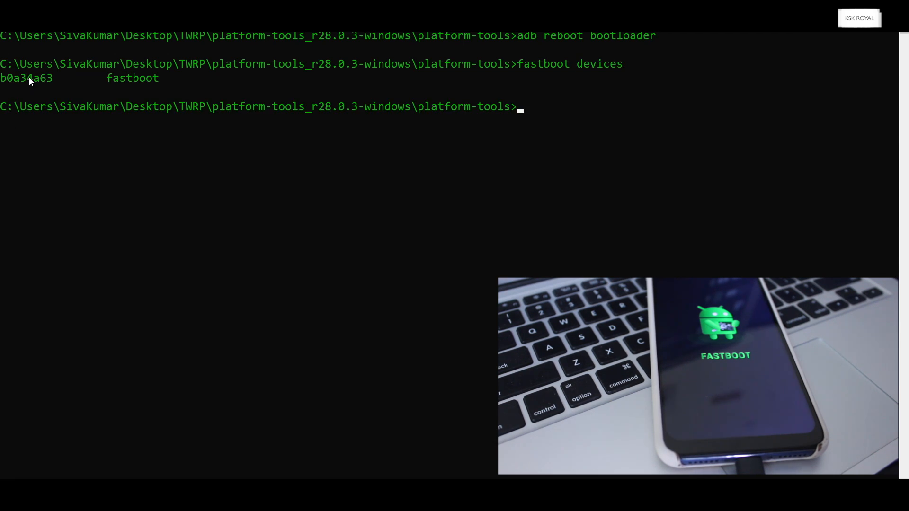
mouse_move(627, 132)
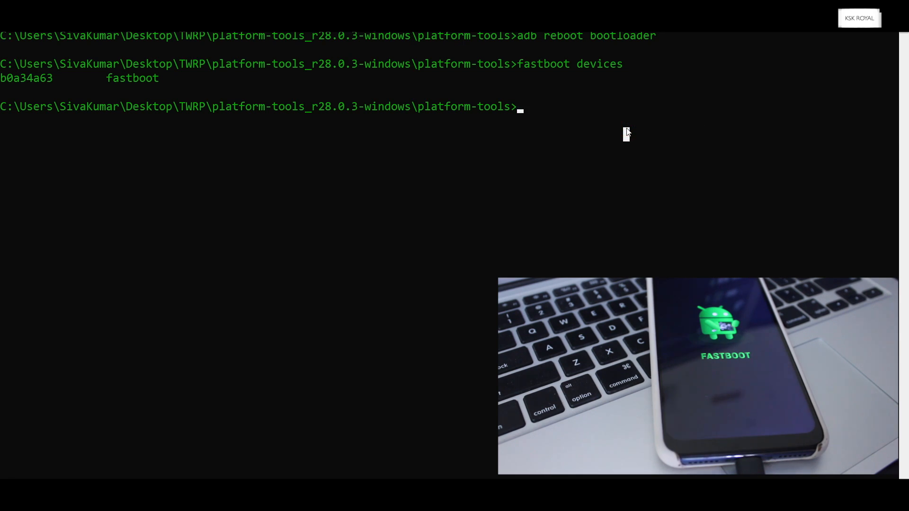
text(dir *img)
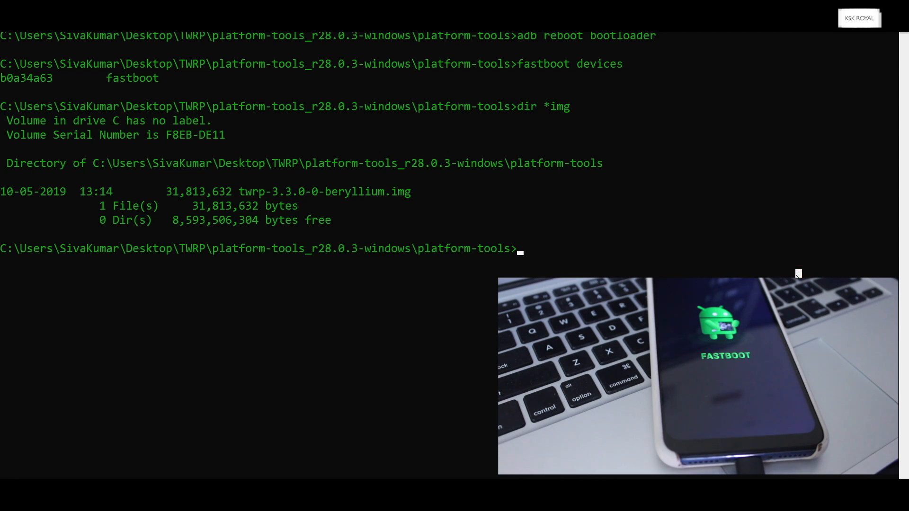
- Run fastboot flash recovery twrp-3.3.0-0-beryllium.img
text(fastboot fl)
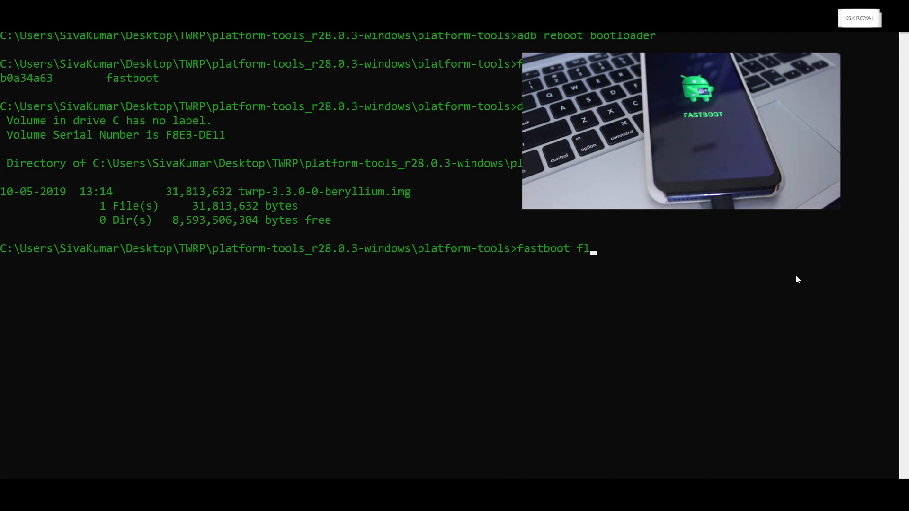
text(ash recovey)
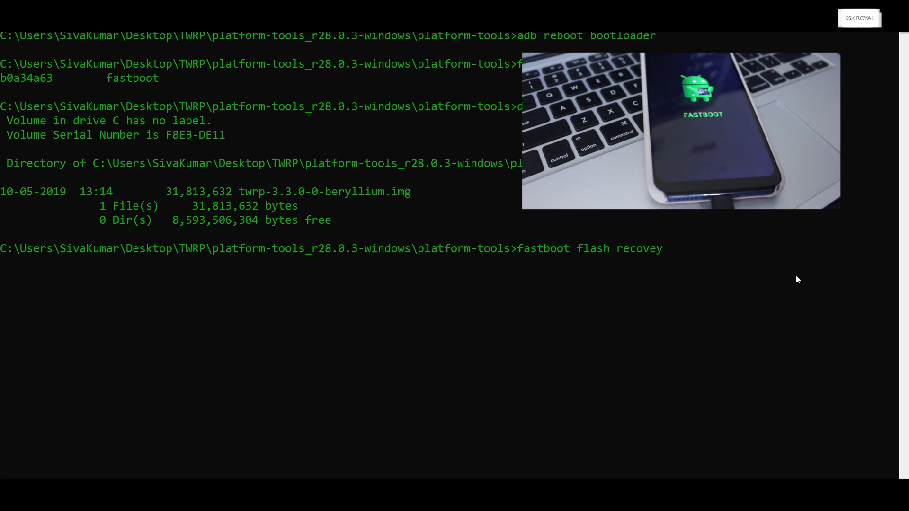
text(twrp-3.3.0-0-beryllium.img)
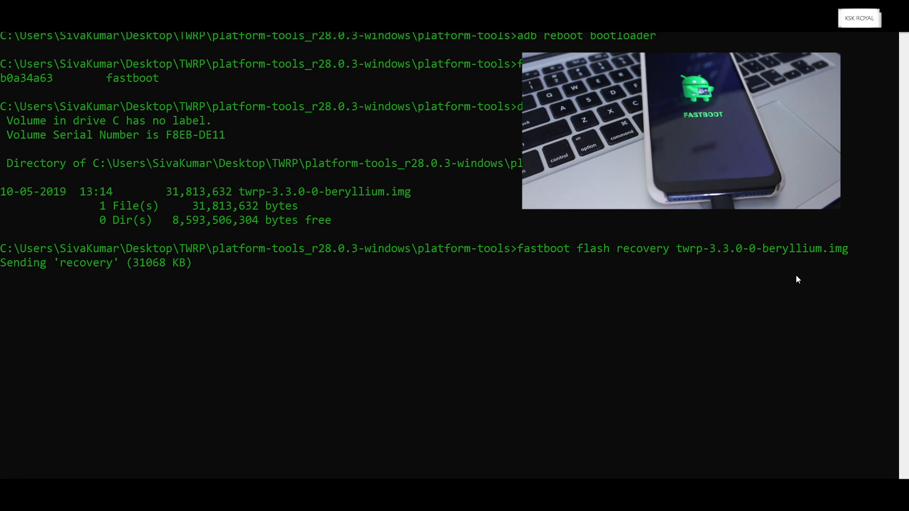
- Run fastboot boot twrp-3.3.0-0-beryllium.img to start the flashed recovery
text(fas)
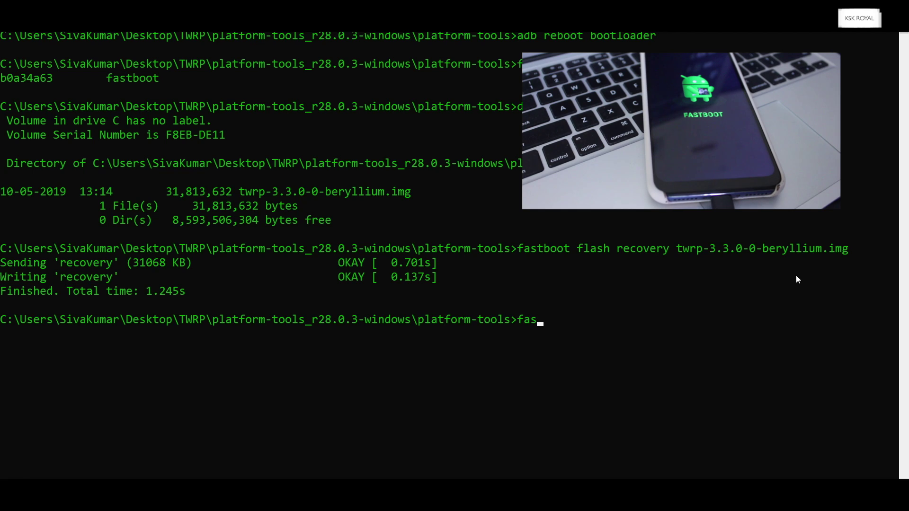
text(tboot boot)
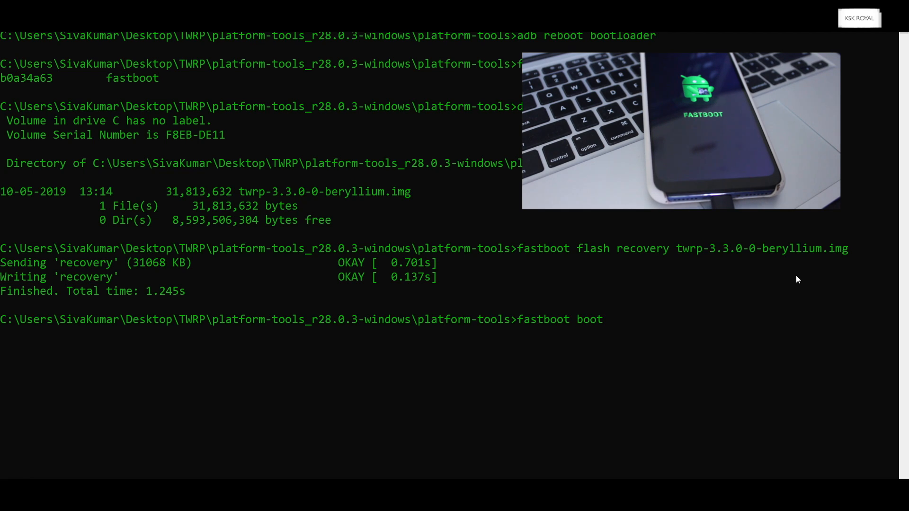
text(twrp-3.3.0-0-beryllium.img)
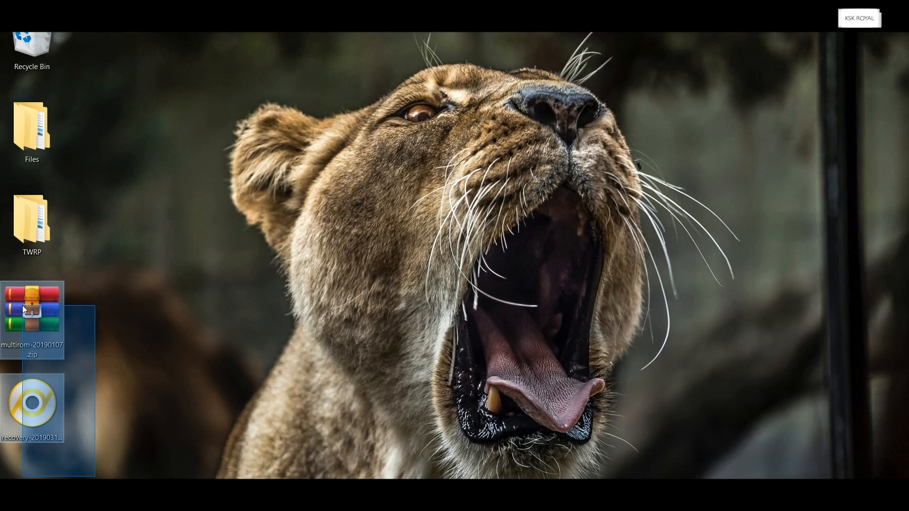
mouse_move(27, 309)
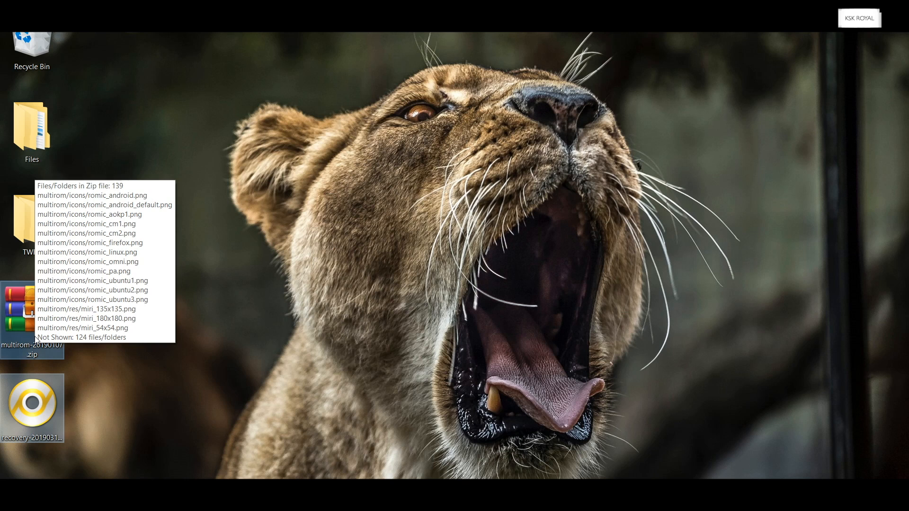
- From This PC, enter the Poco F1's Internal shared storage
right_click(32, 308)
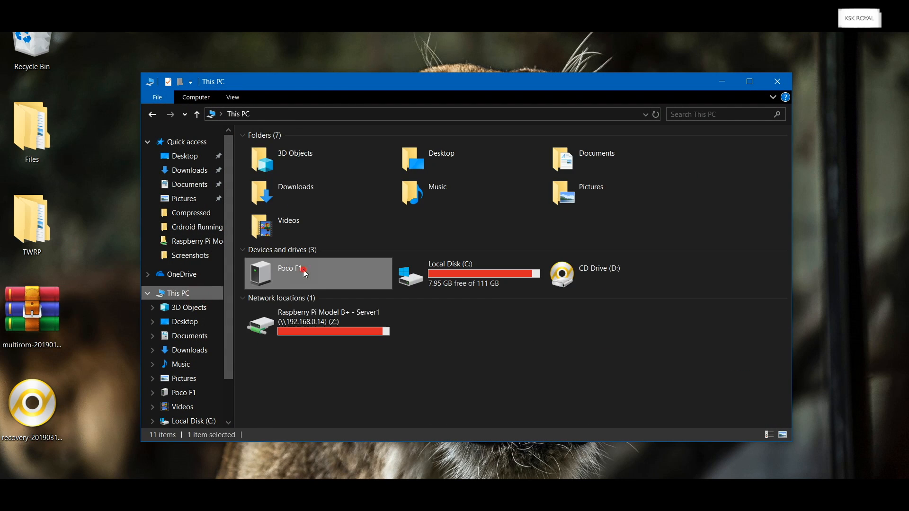
double_click(288, 269)
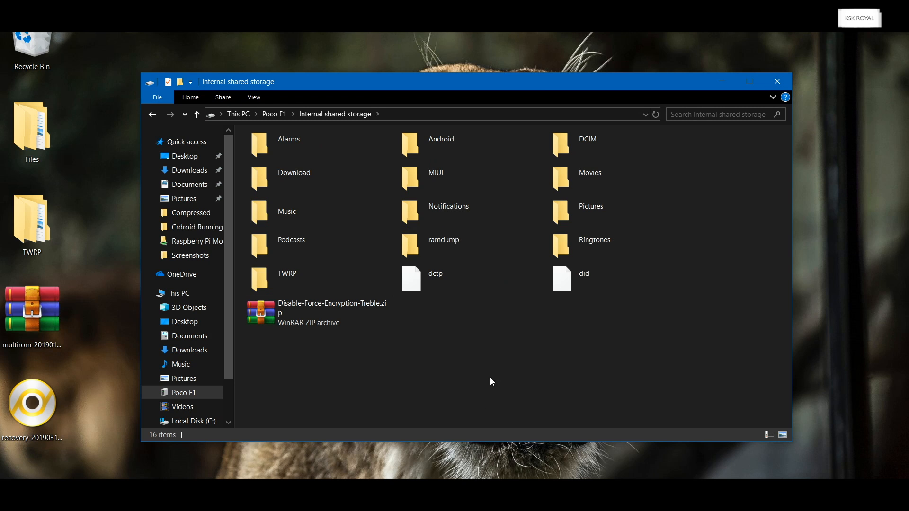
mouse_move(524, 413)
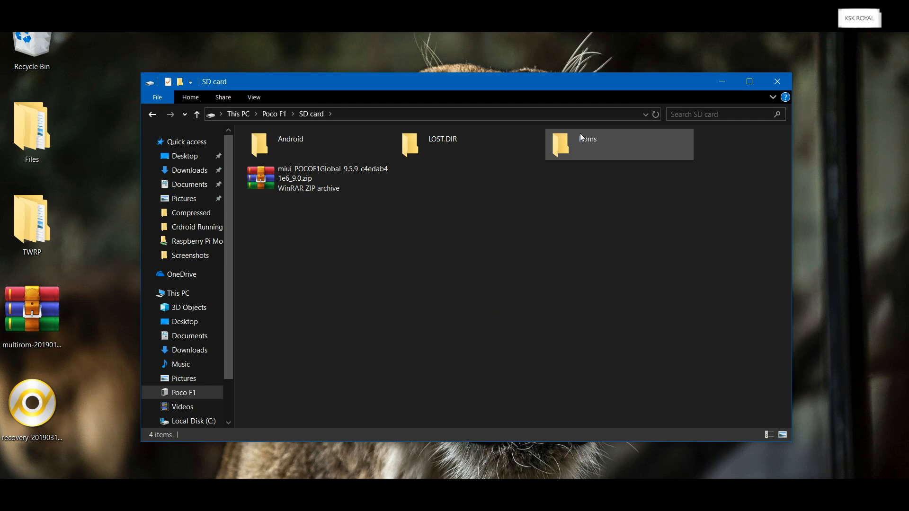
- Enter the SD card's Roms folder and select the Nitrogen-OS zip
double_click(561, 144)
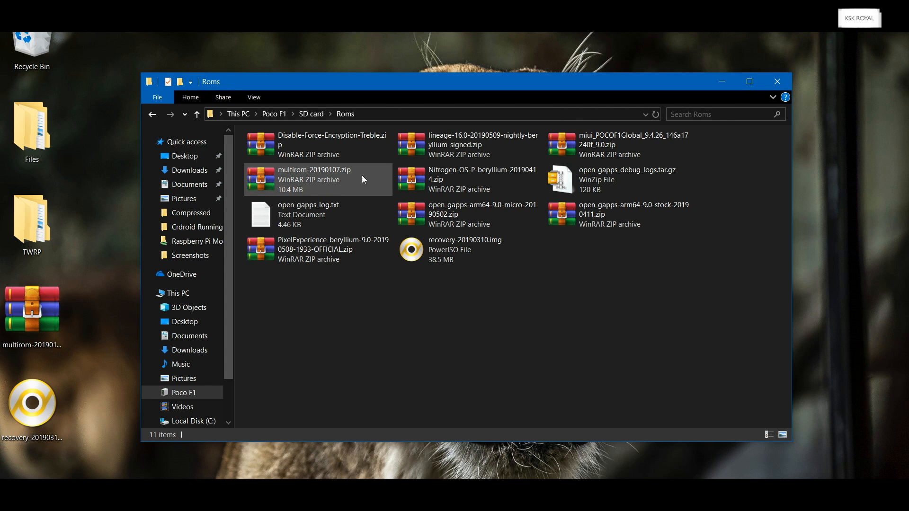
click(477, 179)
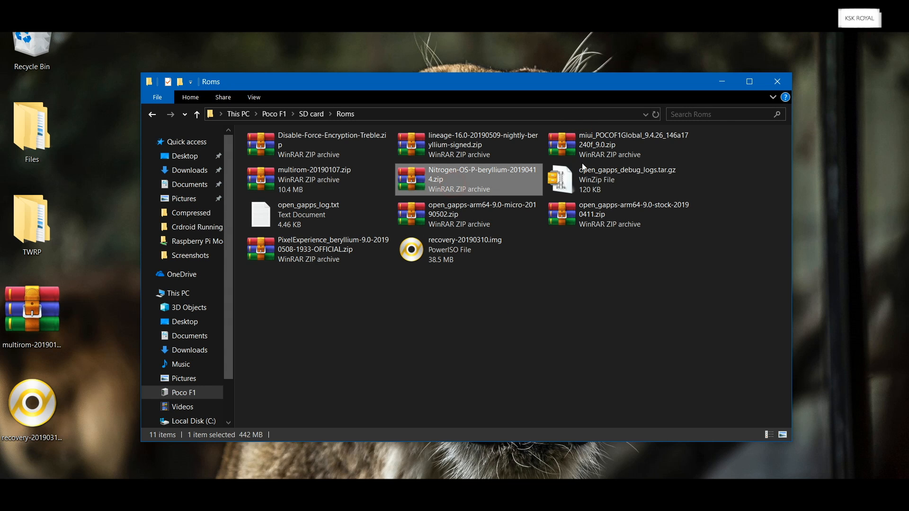
click(633, 214)
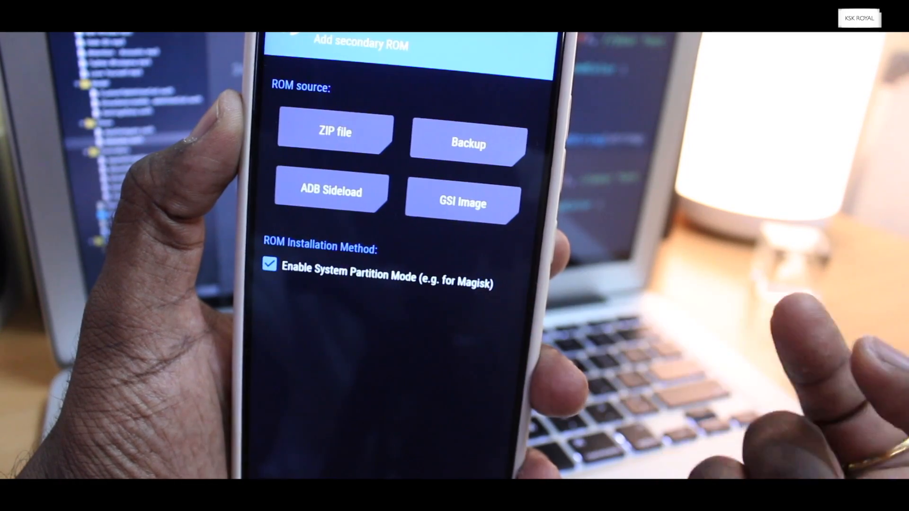
- Install Nitrogen-OS from its zip in the Roms folder as a secondary ROM
click(335, 133)
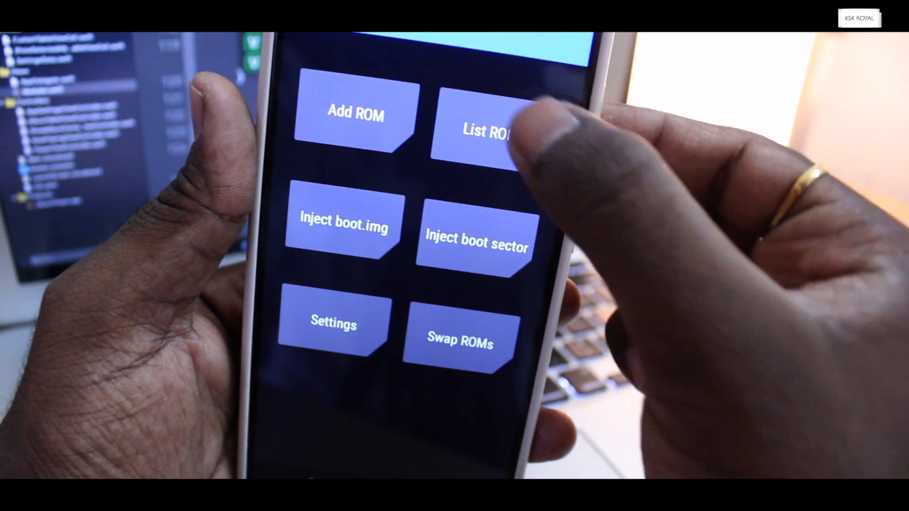
- List the installed ROMs to confirm Nitrogen OS and Pixel Experience are present
click(486, 133)
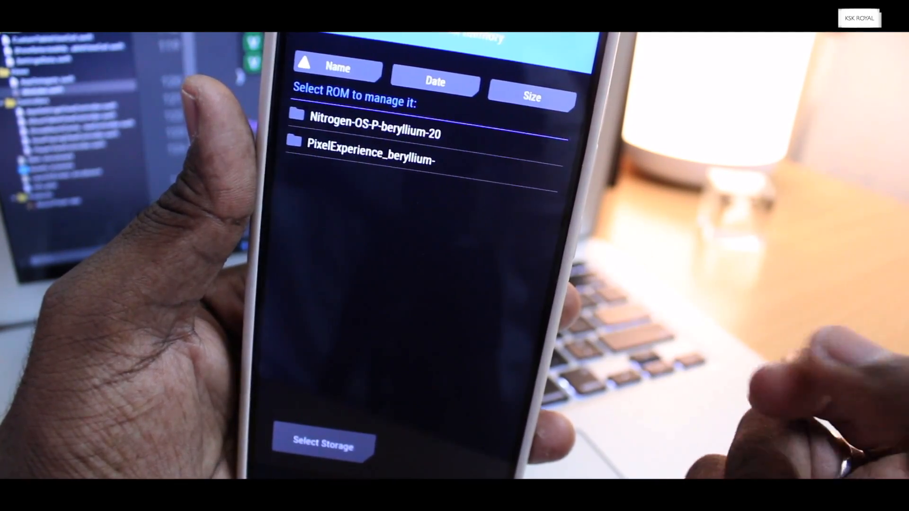
click(371, 120)
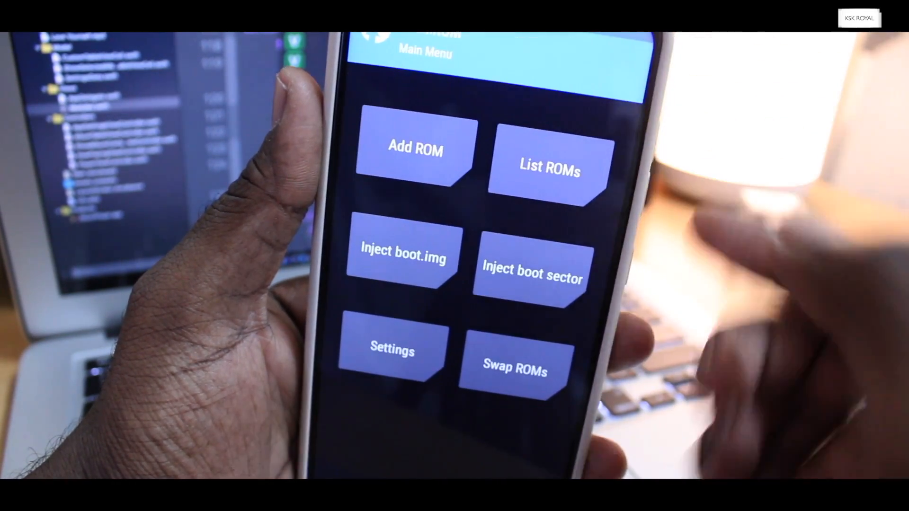
- Enter the MultiROM settings from the main menu
click(551, 170)
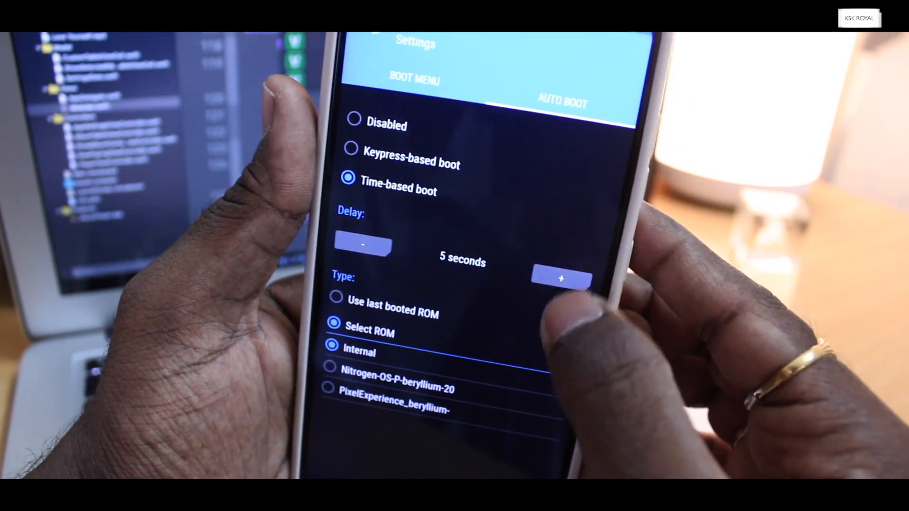
- Set time-based auto-boot with a 5-second delay to the Internal ROM
click(559, 279)
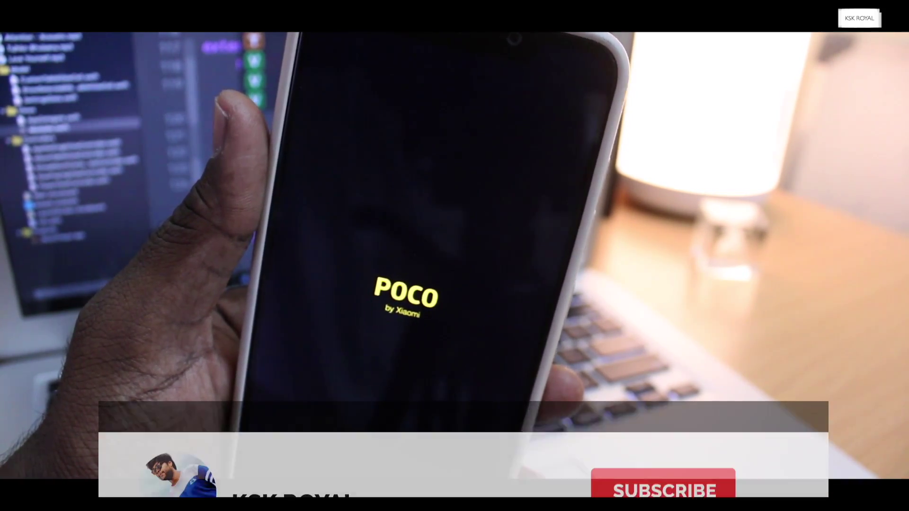
- Reboot the Poco F1 and wait at the POCO startup logo
click(662, 455)
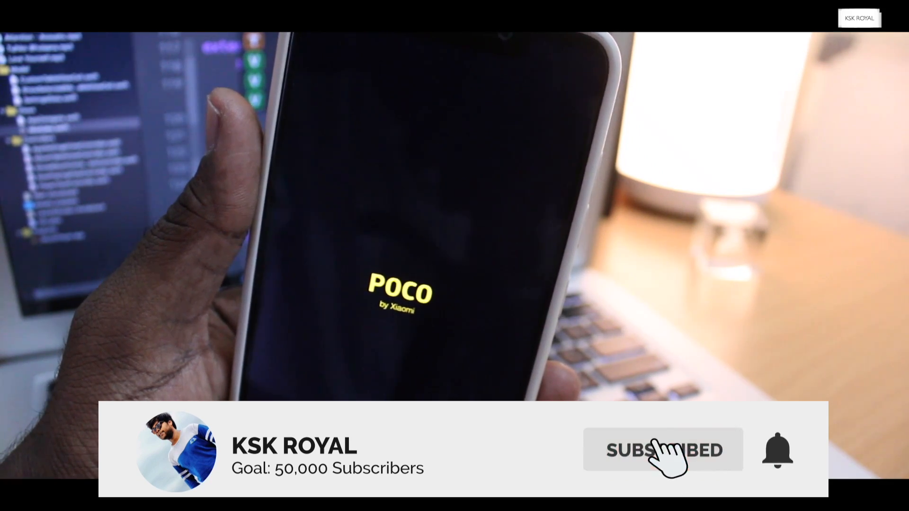